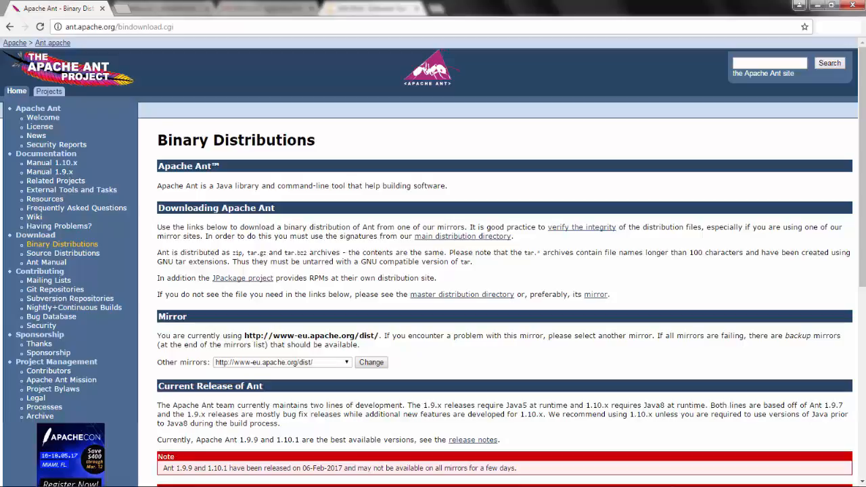
Download the apache-ant-1.10.1-bin.zip archive from the Current Release of Ant section
scroll("down", 3)
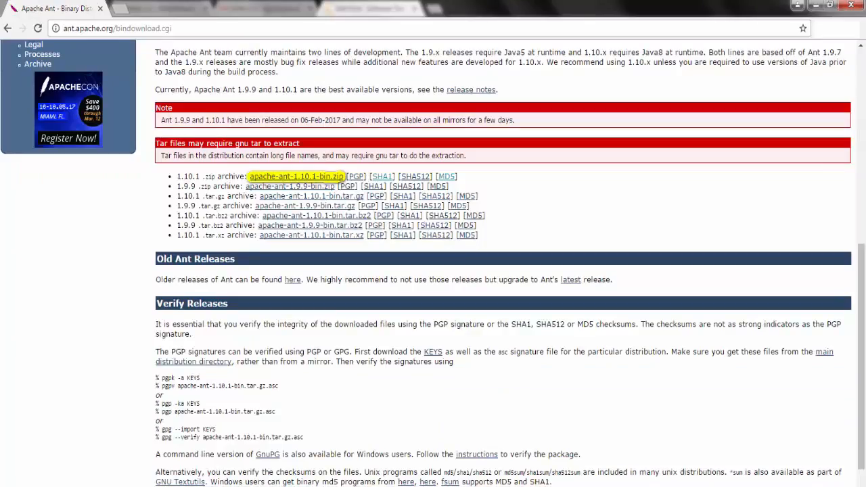
left_click(296, 176)
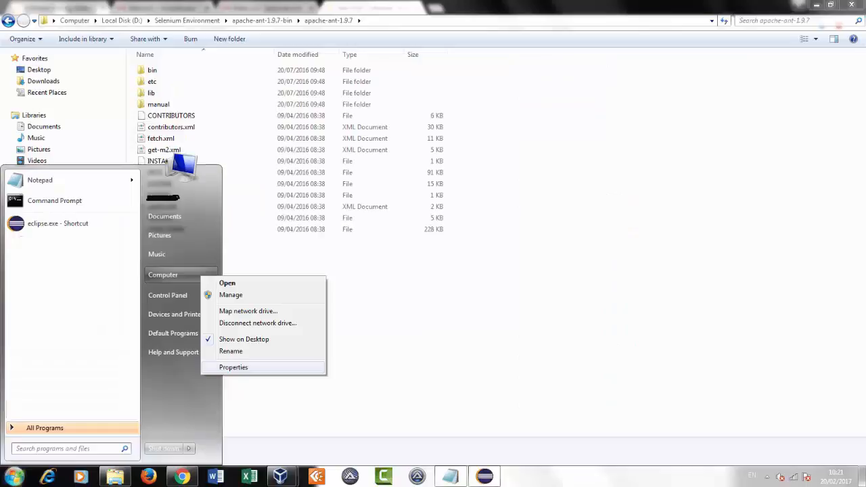
Show the computer's basic system information via Computer > Properties
left_click(232, 367)
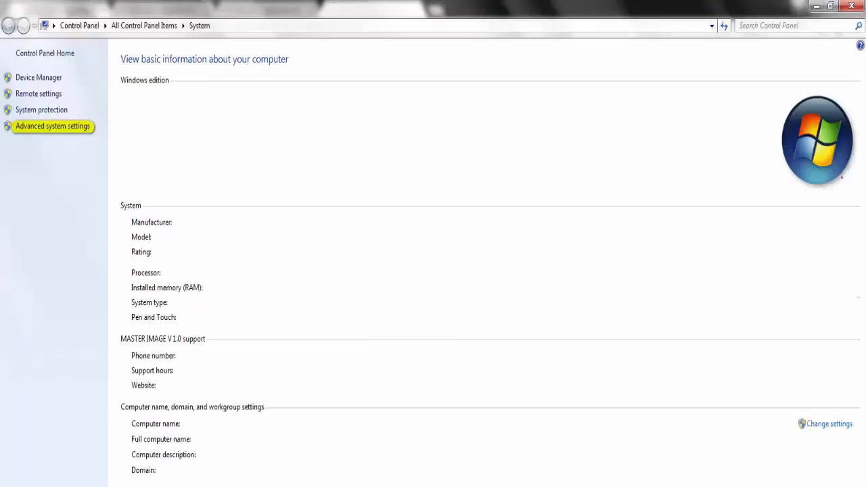
Reach the Environment Variables window through Advanced system settings
left_click(49, 127)
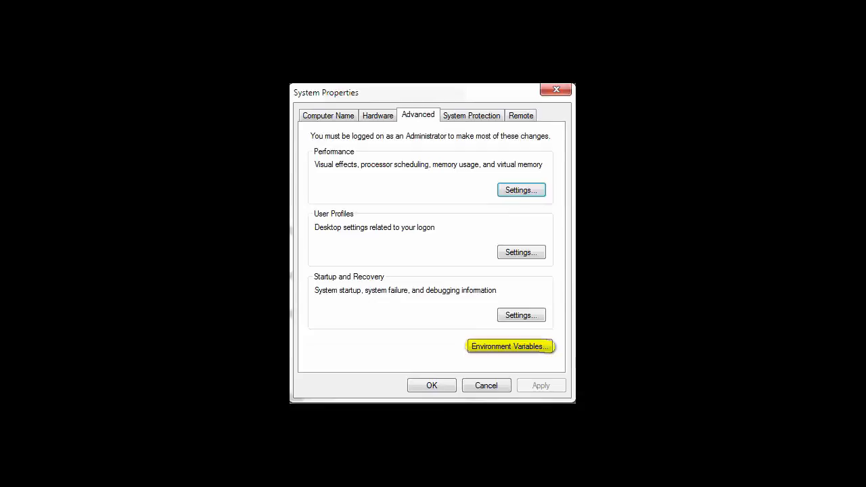
left_click(509, 347)
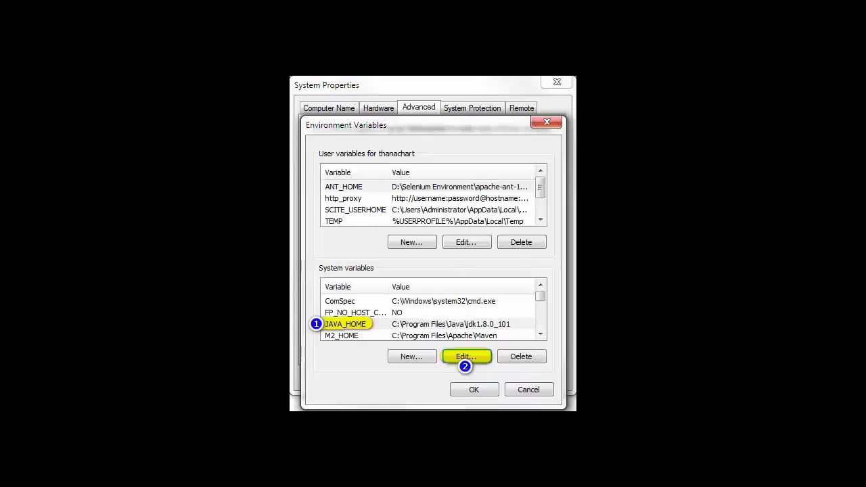
Confirm JAVA_HOME as the JDK 1.8.0_101 folder and start a new ANT_HOME user variable for apache-ant-1.9.7
left_click(466, 356)
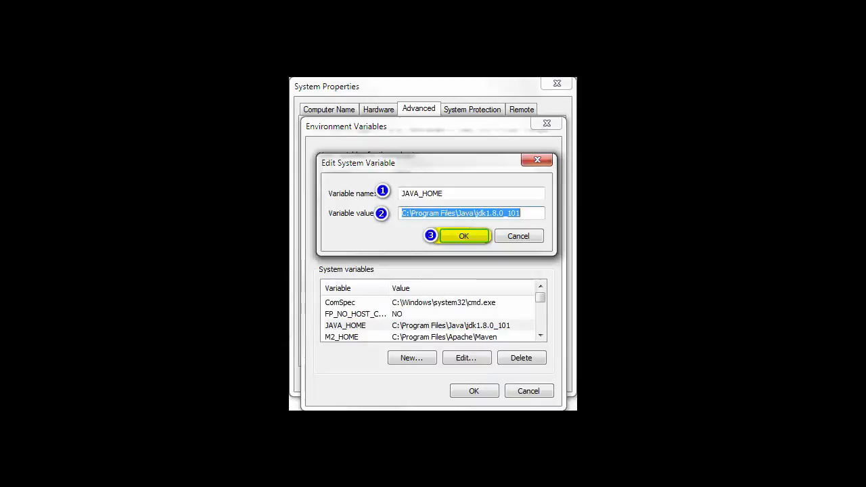
left_click(463, 235)
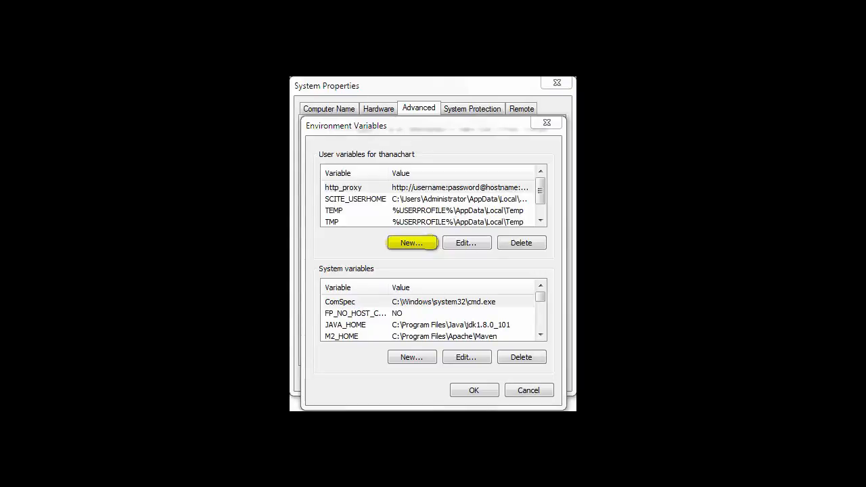
left_click(411, 242)
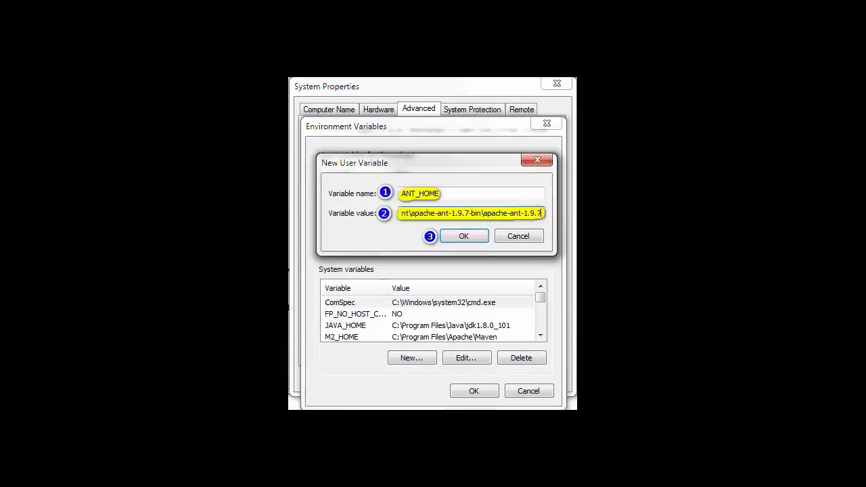